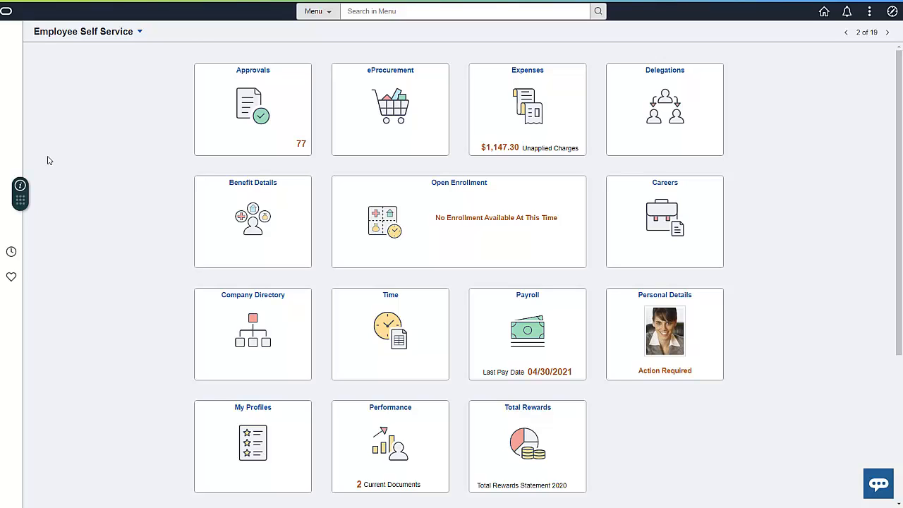
- Follow the guided tip into the Expenses area of Employee Self Service
left_click(20, 189)
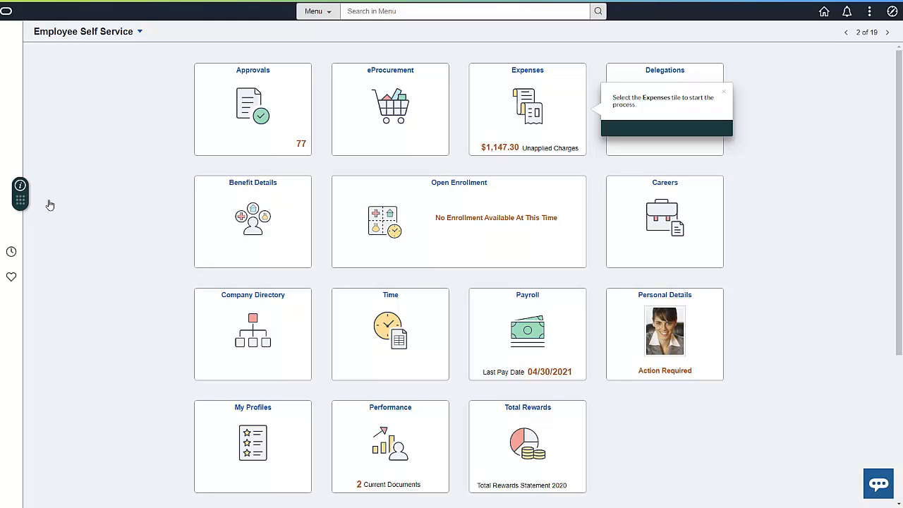
left_click(528, 108)
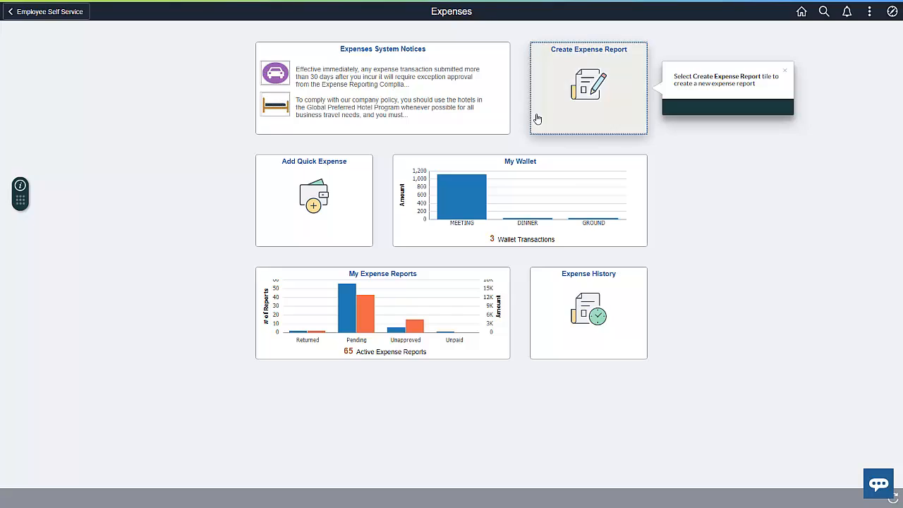
- Create a new expense report and choose Add Expense Lines from the Expense Report Action list
left_click(588, 87)
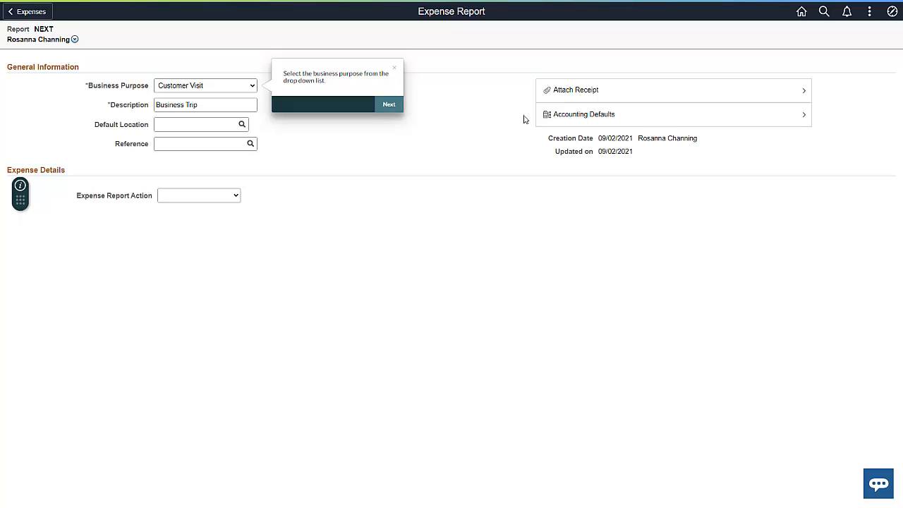
left_click(390, 105)
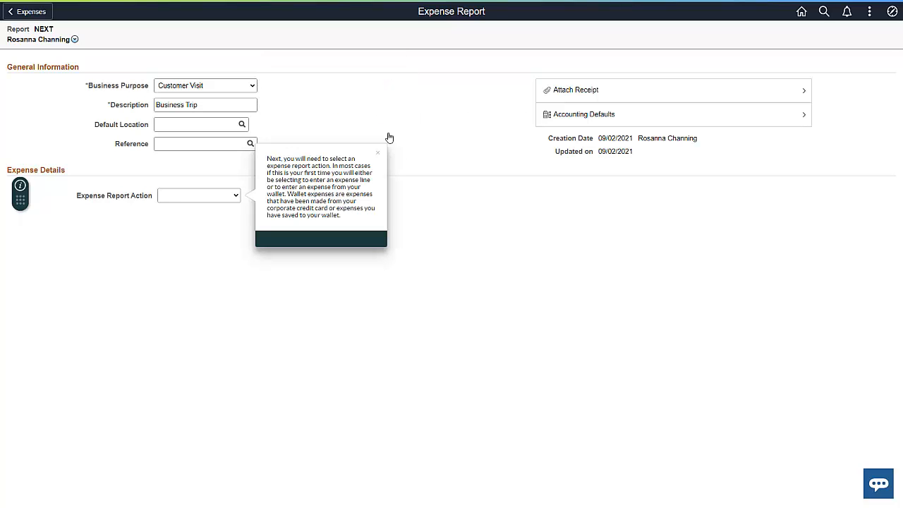
left_click(199, 195)
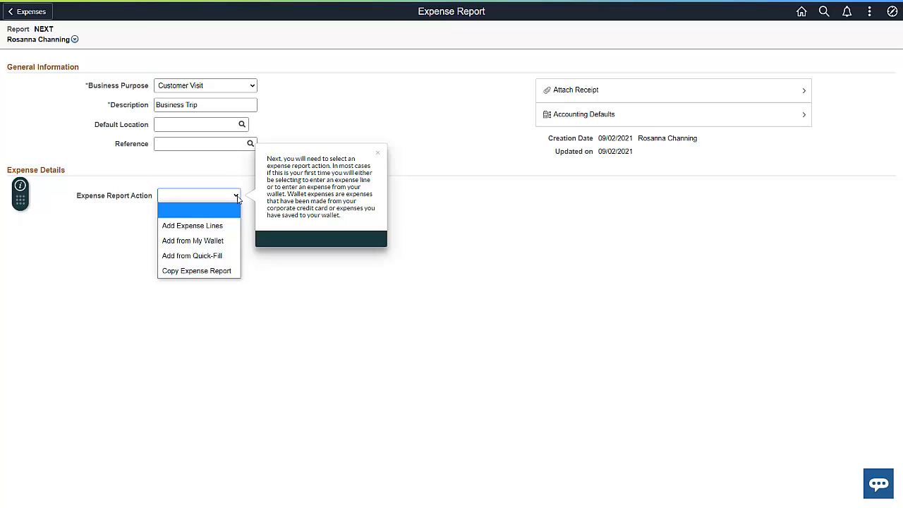
left_click(192, 226)
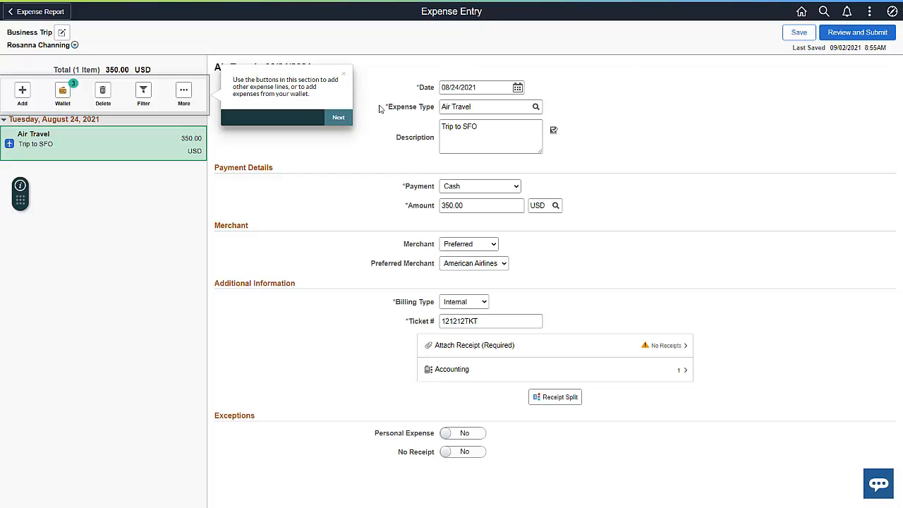
- Finish the guide tips after the 350.00 USD Air Travel line for the SFO trip is entered
left_click(339, 118)
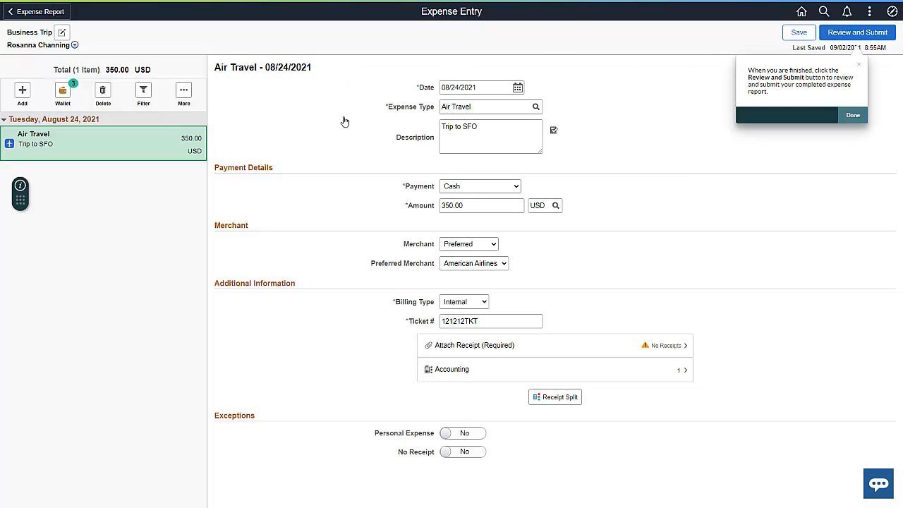
left_click(853, 114)
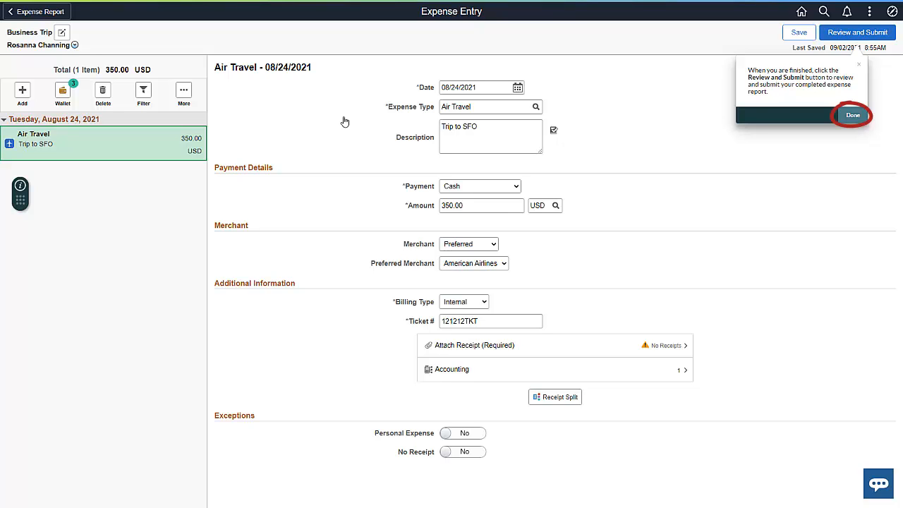
- Close the expense walkthrough, search the guided learning panel for 'Birth' and launch Birth of a Child
left_click(852, 116)
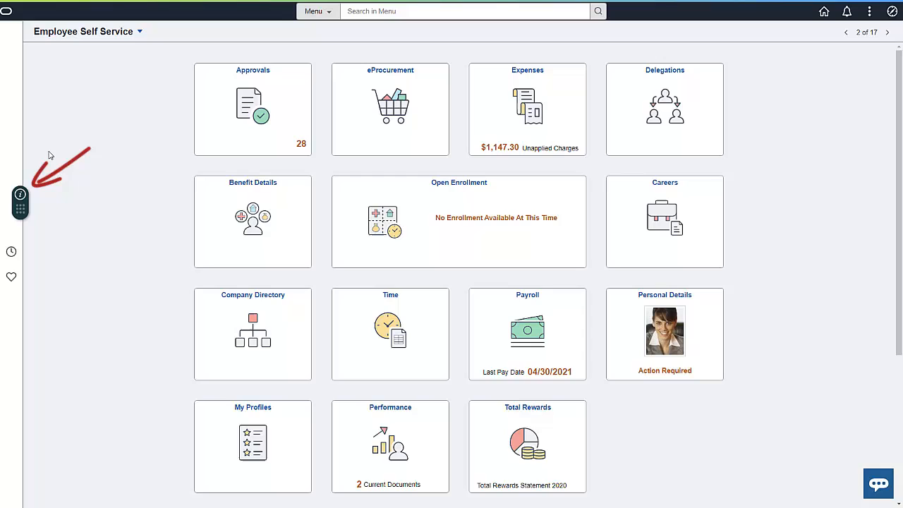
left_click(19, 198)
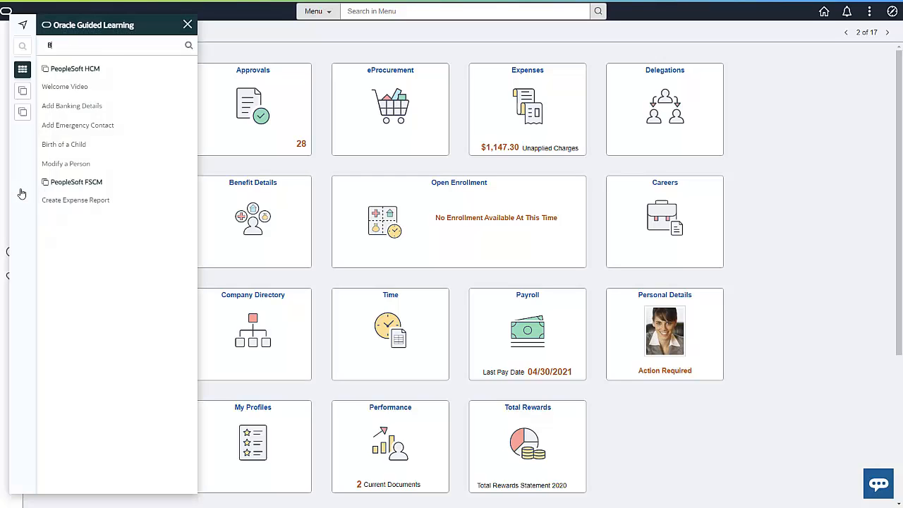
type("irth")
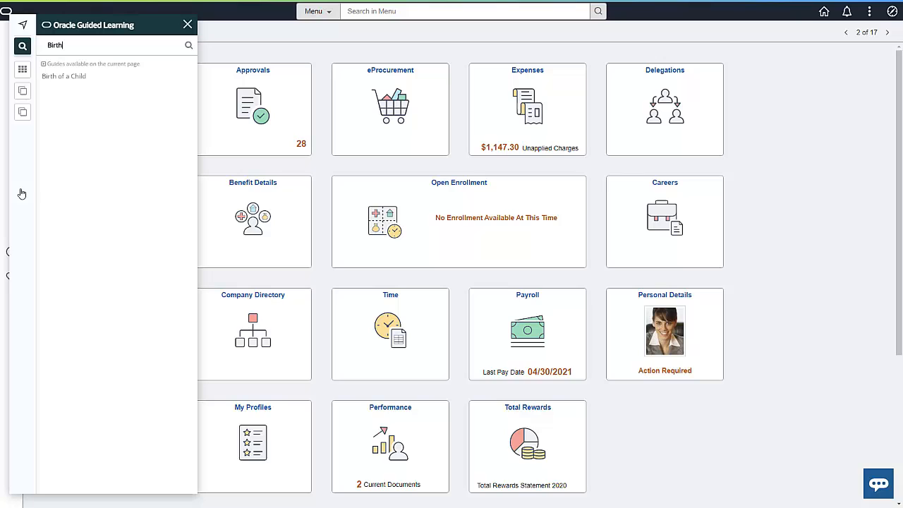
left_click(64, 76)
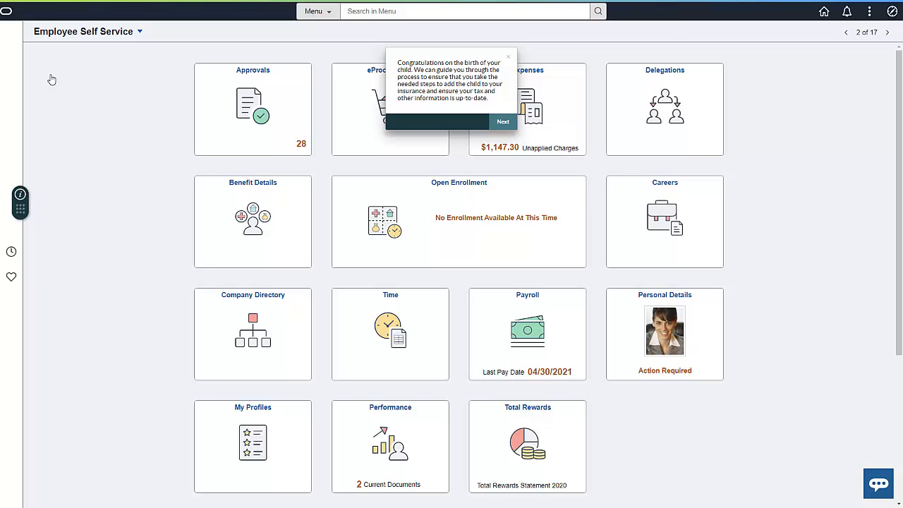
mouse_move(209, 54)
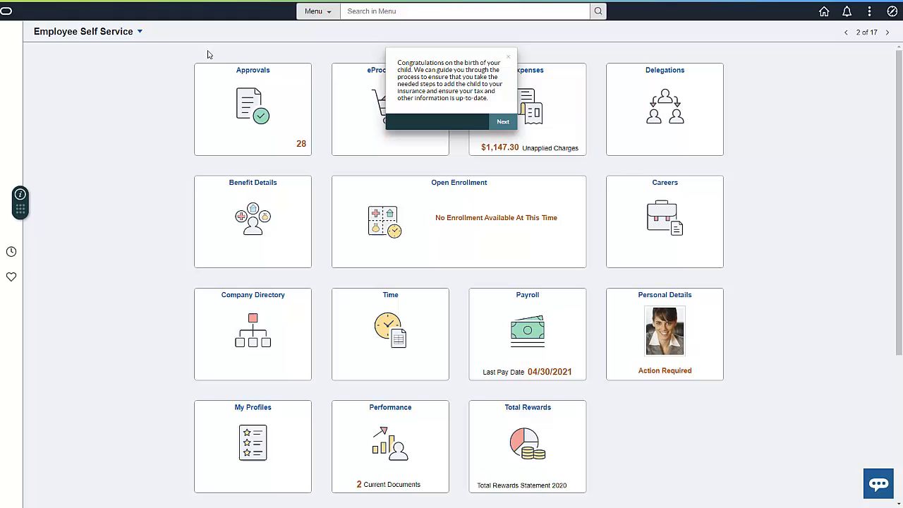
- Move past the birth introduction tip into the Benefit Details area
left_click(502, 121)
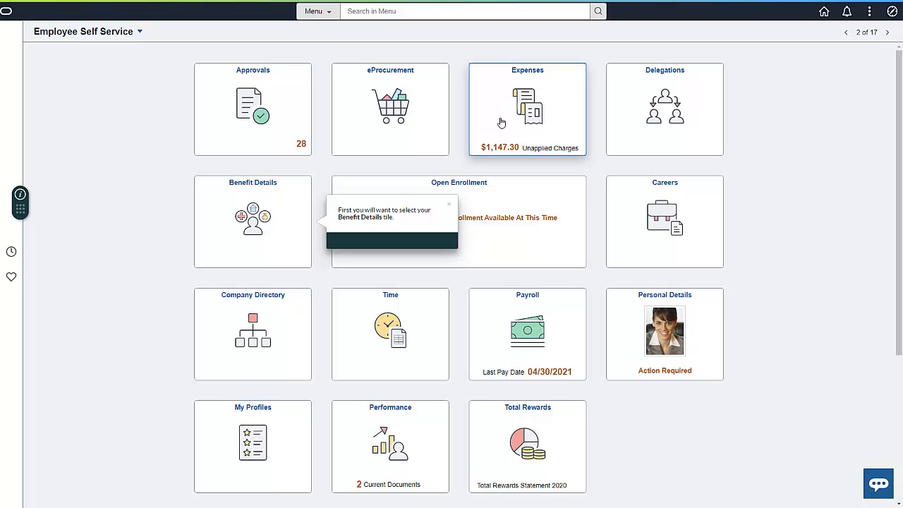
left_click(253, 222)
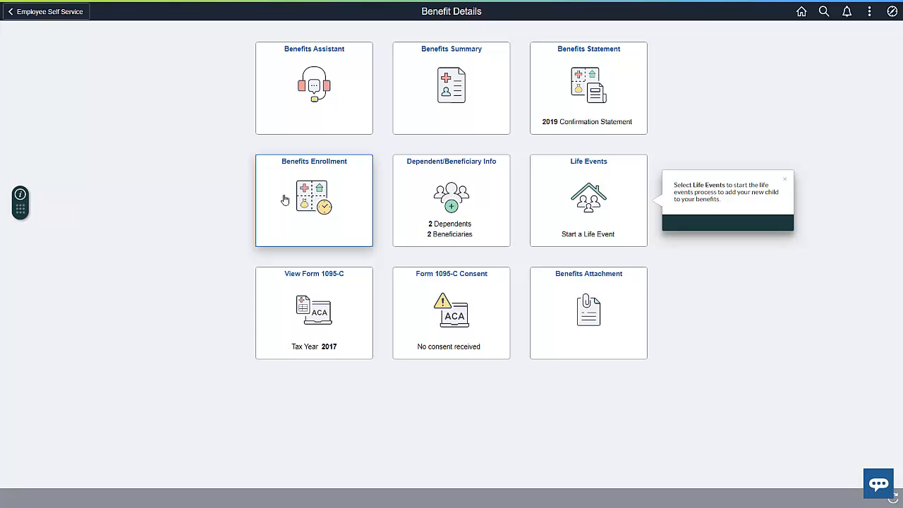
- Start the 'I had a baby' life event with As Of date 08/09/2021 from Life Events
left_click(587, 200)
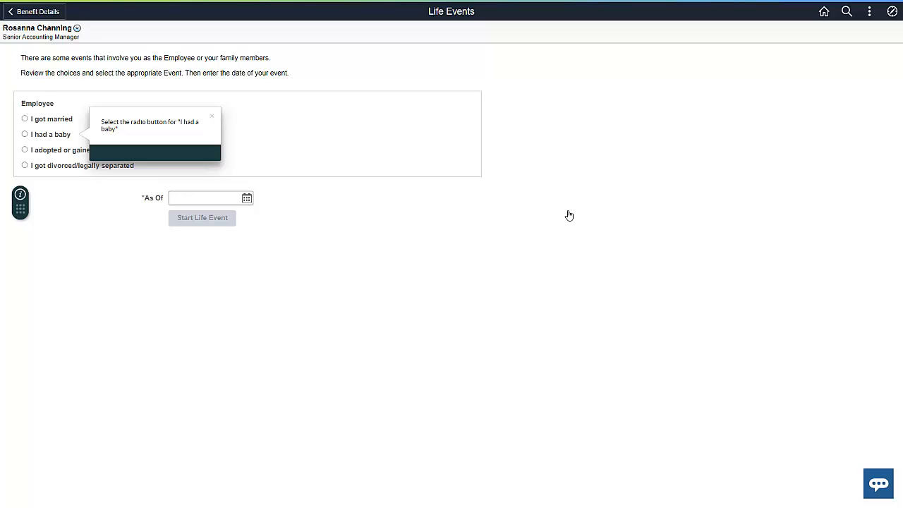
left_click(25, 134)
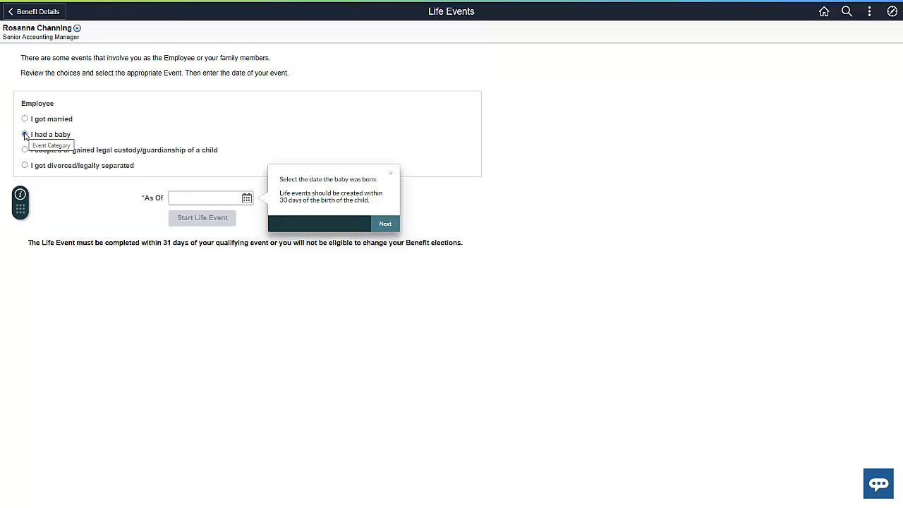
left_click(246, 198)
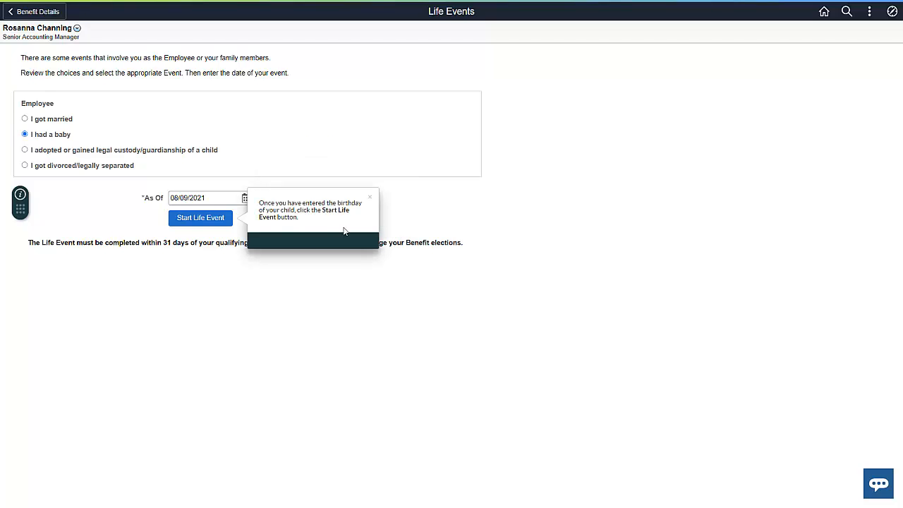
left_click(200, 217)
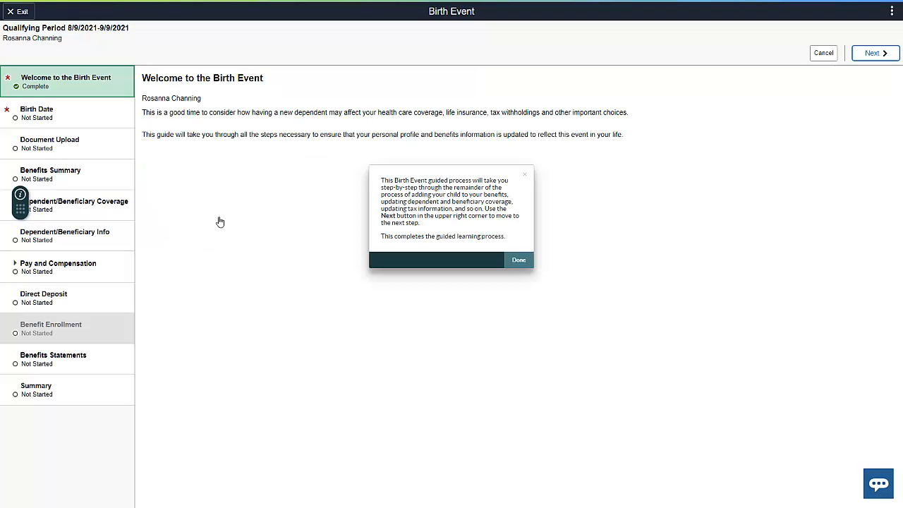